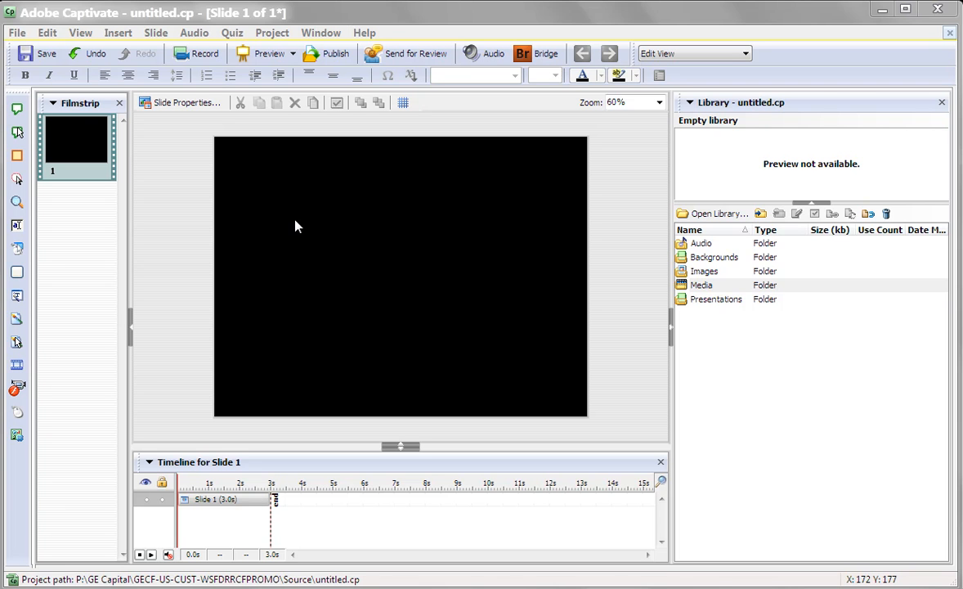
{"action": "mouse_move", "coordinate": [186, 85]}
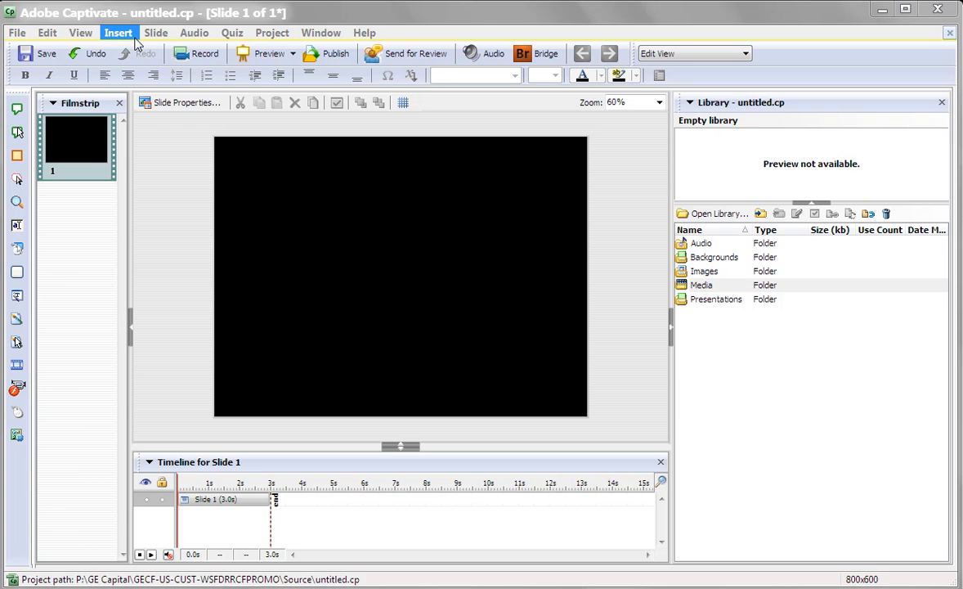
- Show the Insert menu's Other Slide(s) submenu listing the available slide types
{"action": "left_click", "coordinate": [118, 33]}
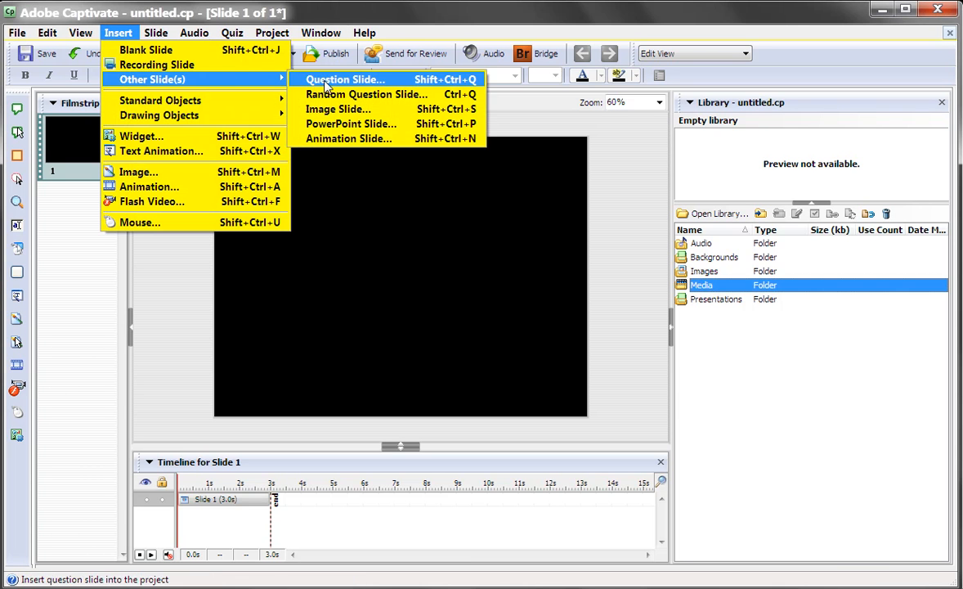
- Insert an image slide using the iStock photo of the woman with a headset at a laptop
{"action": "left_click", "coordinate": [337, 108]}
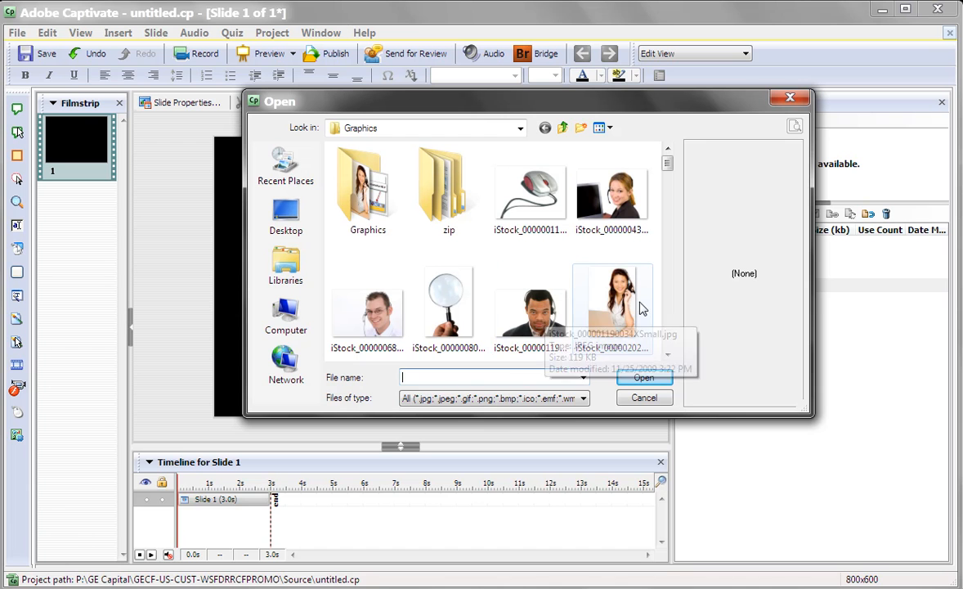
{"action": "mouse_move", "coordinate": [621, 311]}
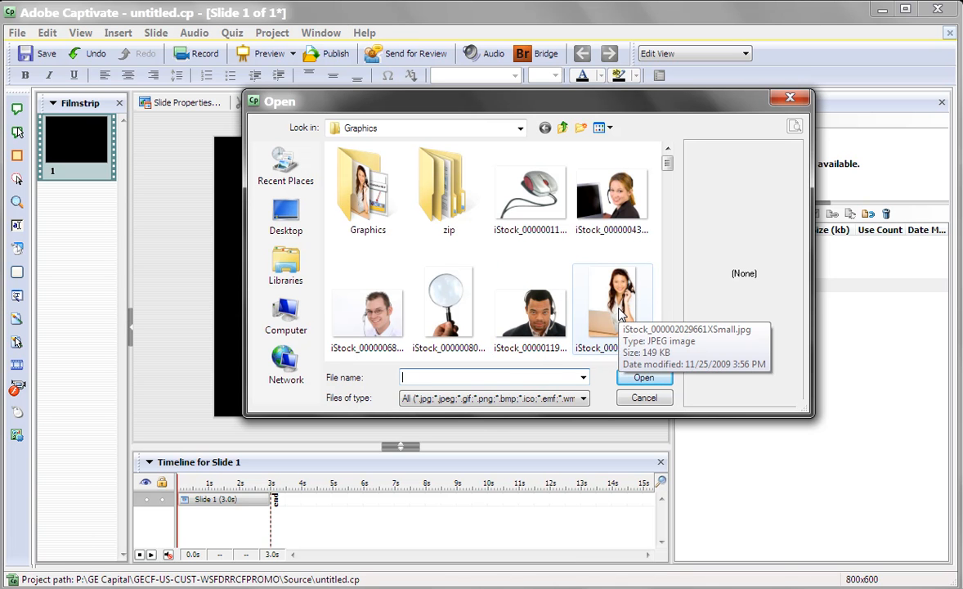
{"action": "left_click", "coordinate": [645, 376]}
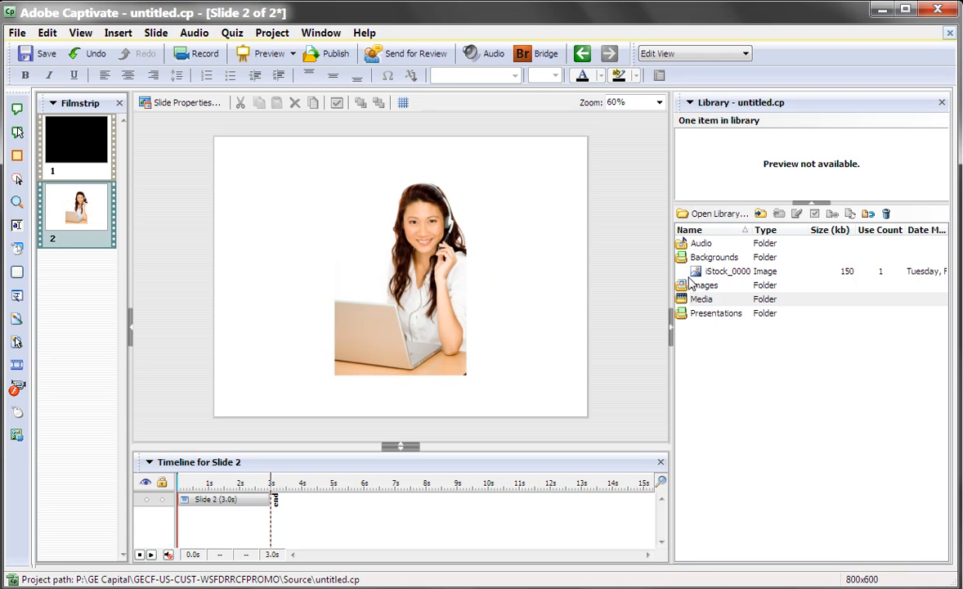
{"action": "mouse_move", "coordinate": [714, 265]}
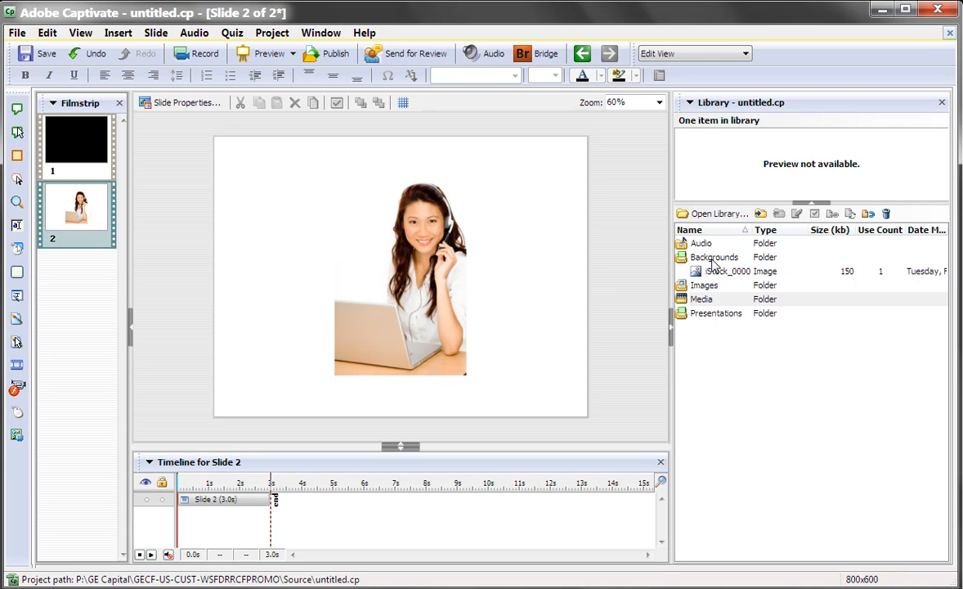
{"action": "left_click", "coordinate": [729, 272]}
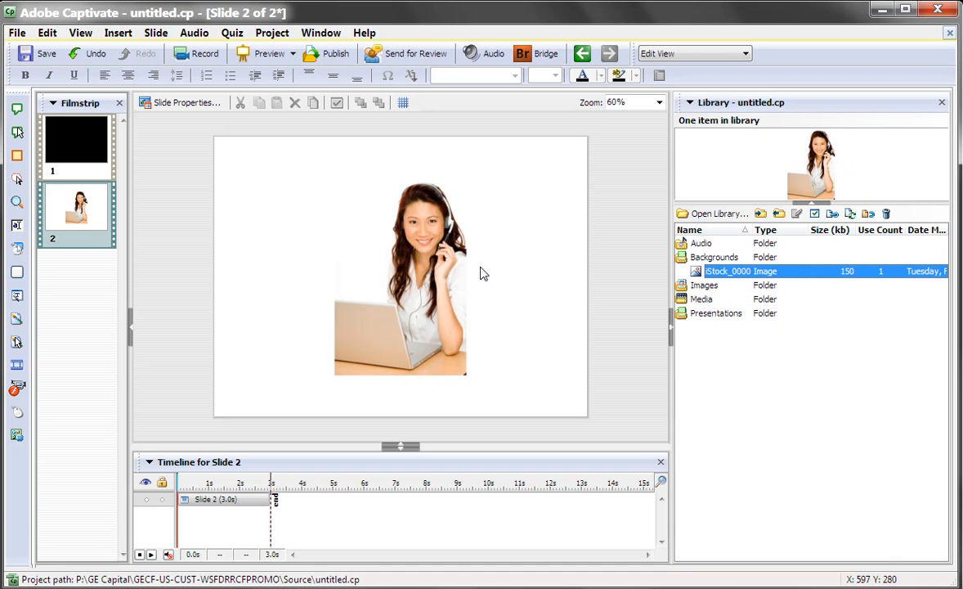
{"action": "mouse_move", "coordinate": [461, 270]}
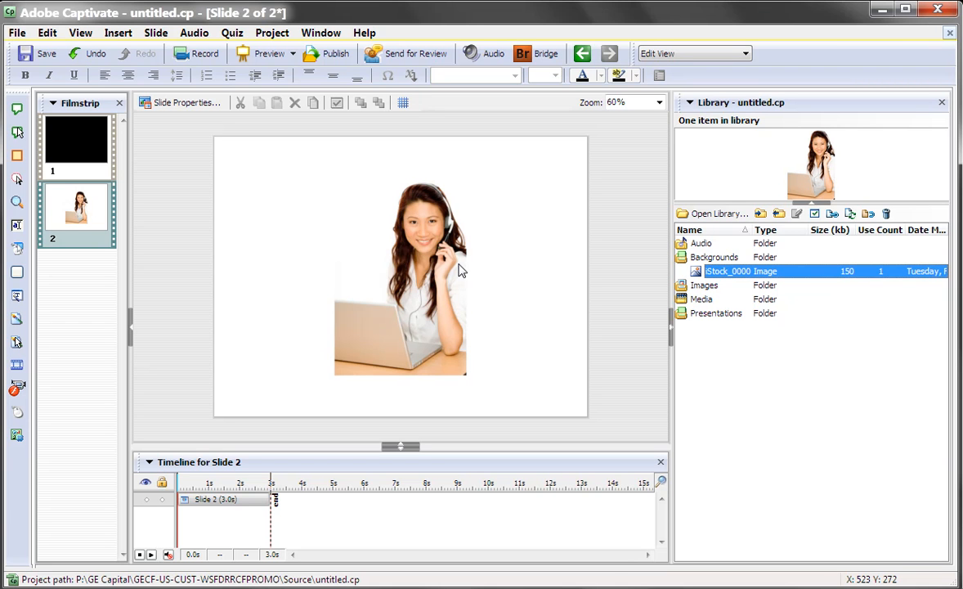
{"action": "mouse_move", "coordinate": [227, 198]}
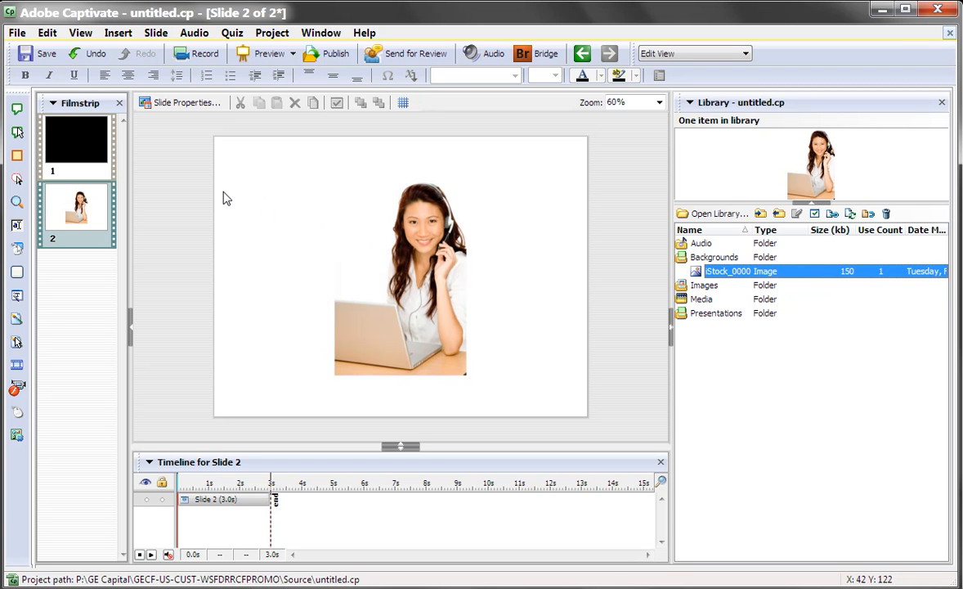
- Set slide 2's colour to Custom black in Slide Properties so it surrounds the photo
{"action": "left_click", "coordinate": [186, 101]}
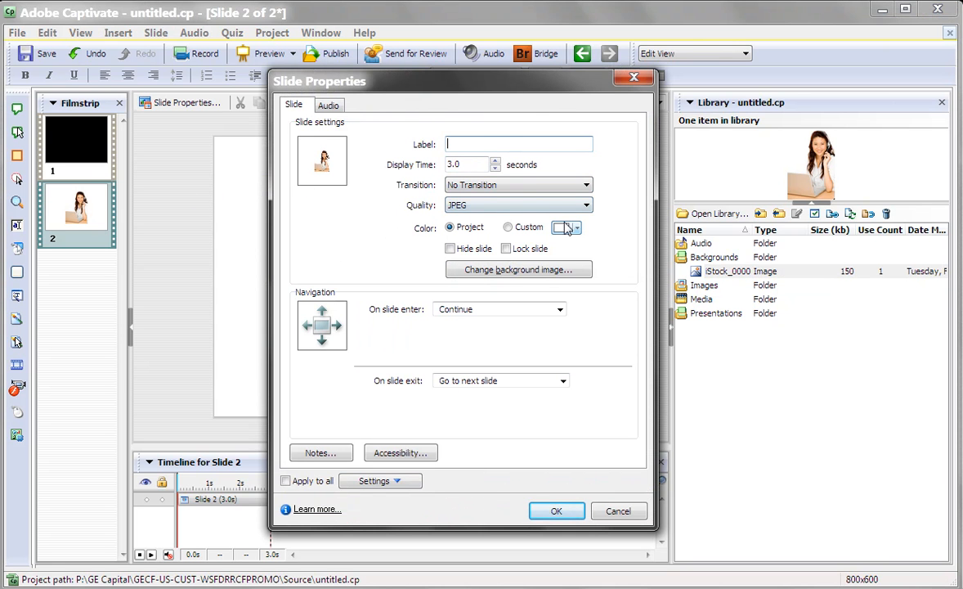
{"action": "left_click", "coordinate": [509, 226]}
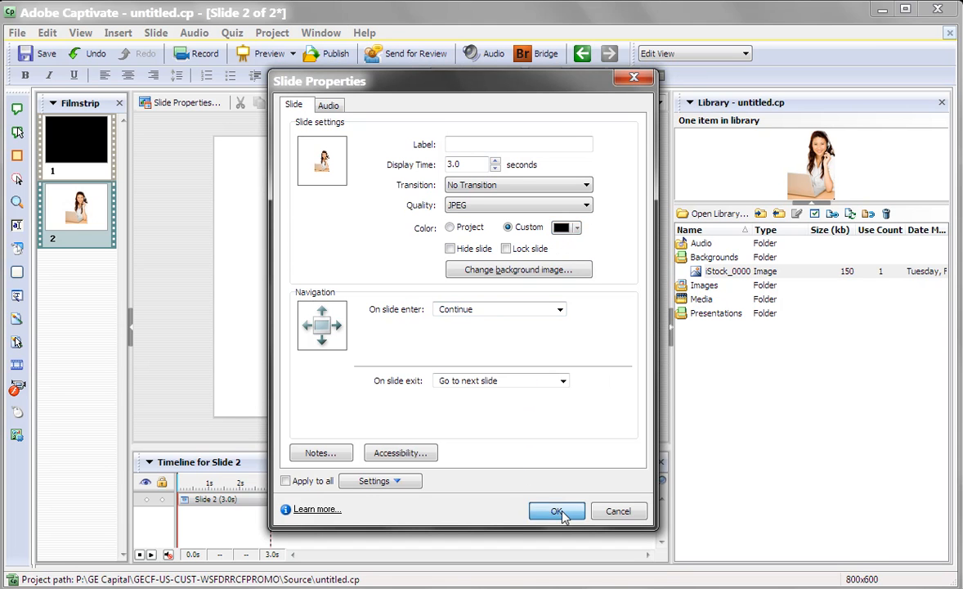
{"action": "left_click", "coordinate": [556, 510]}
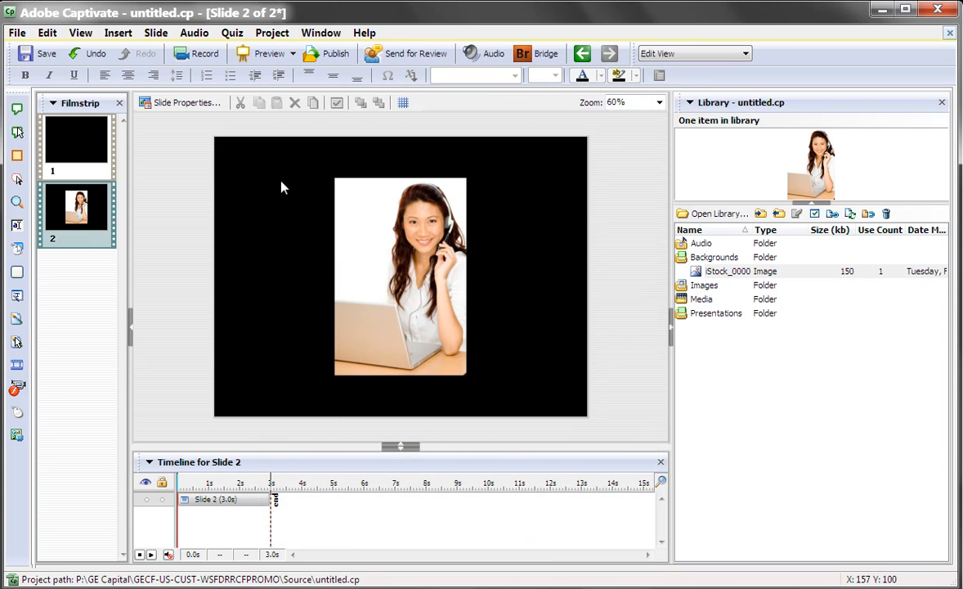